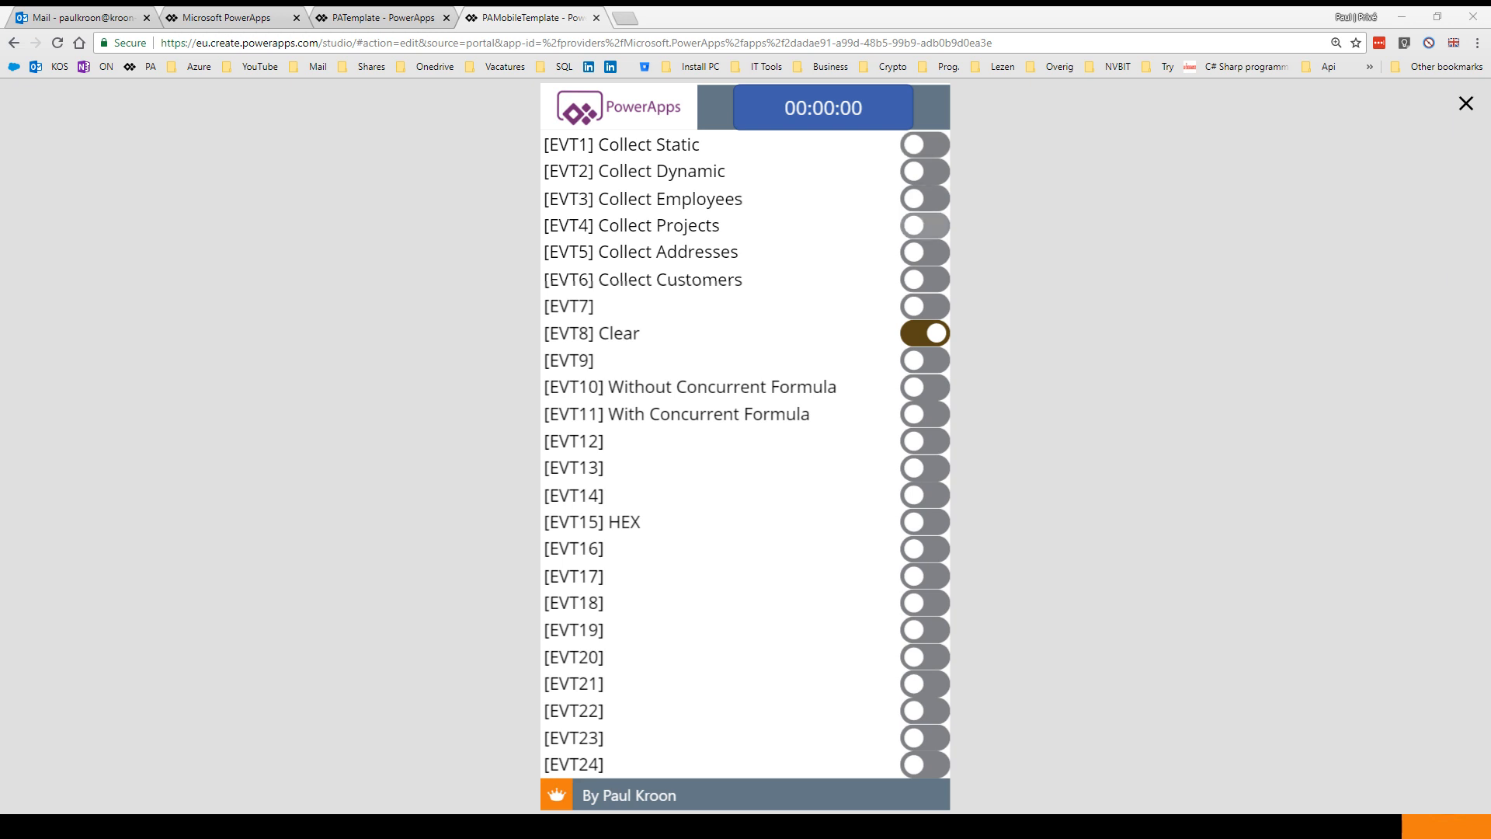
Switch on the EVT3 Collect Employees event and toggle the EVT8 Clear event in preview.
{"action": "left_click", "coordinate": [923, 198]}
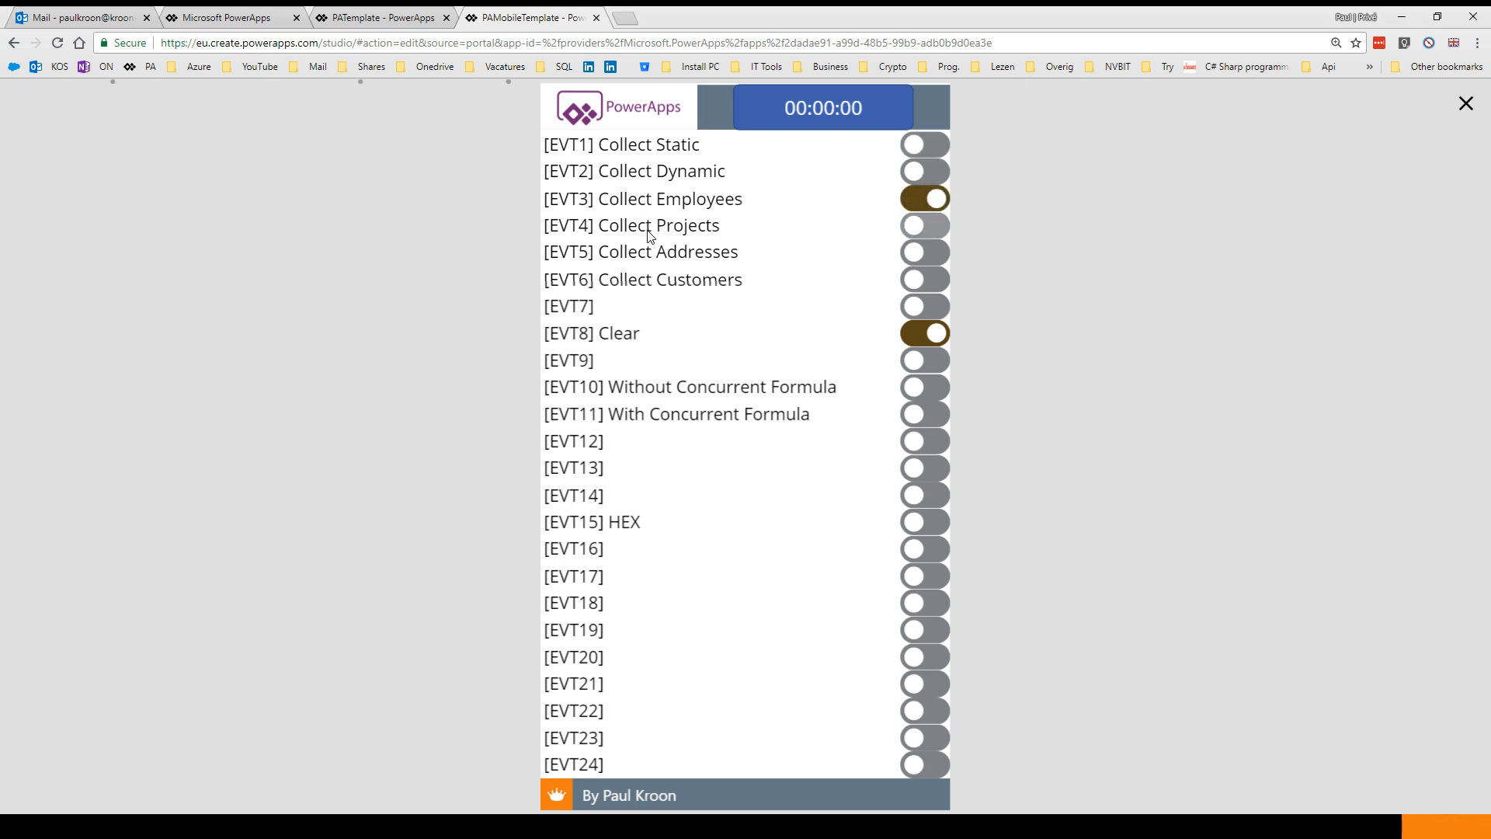
{"action": "mouse_move", "coordinate": [652, 288]}
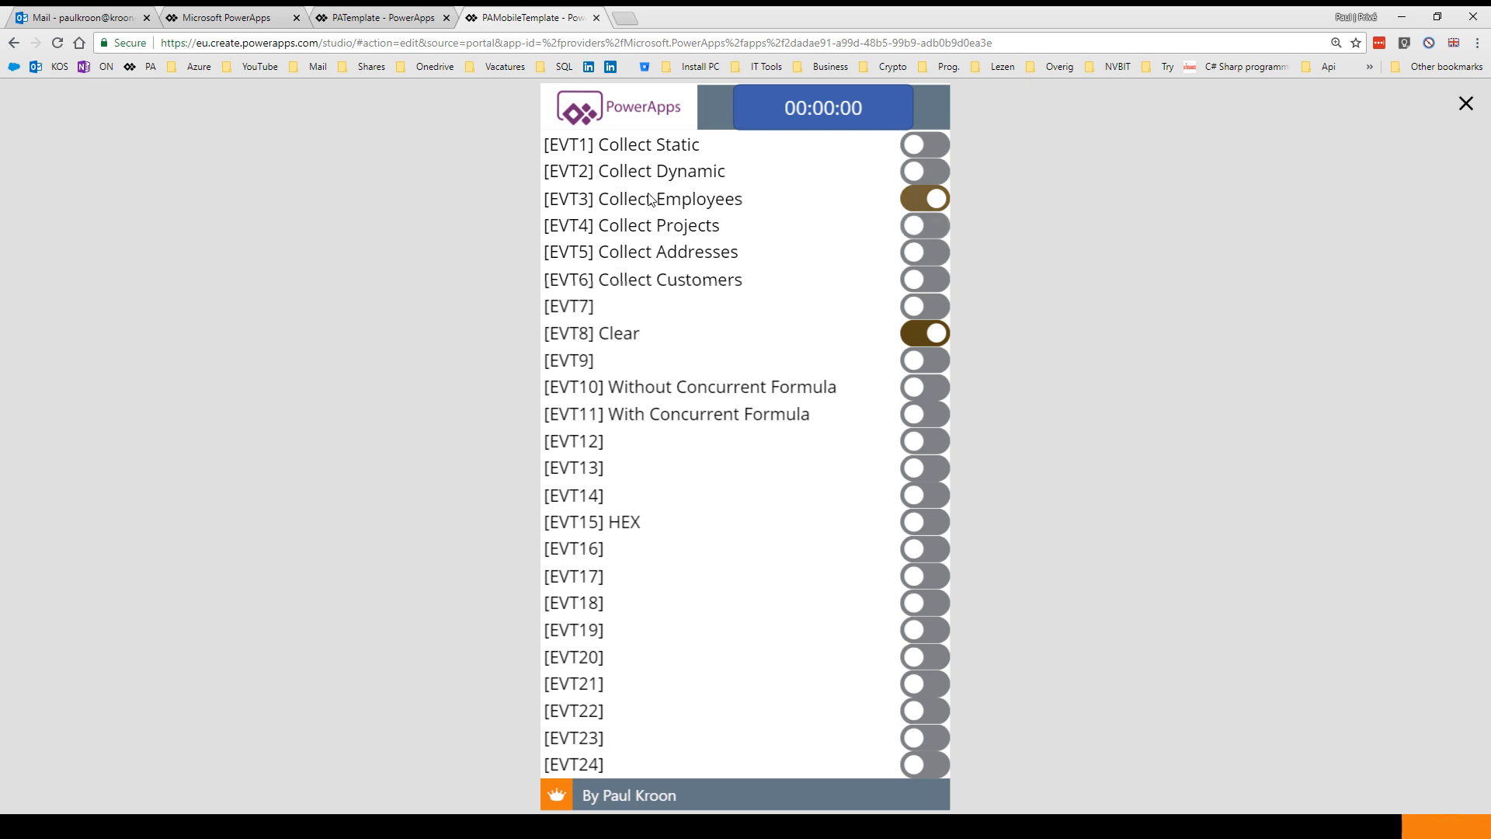
{"action": "left_click", "coordinate": [923, 333]}
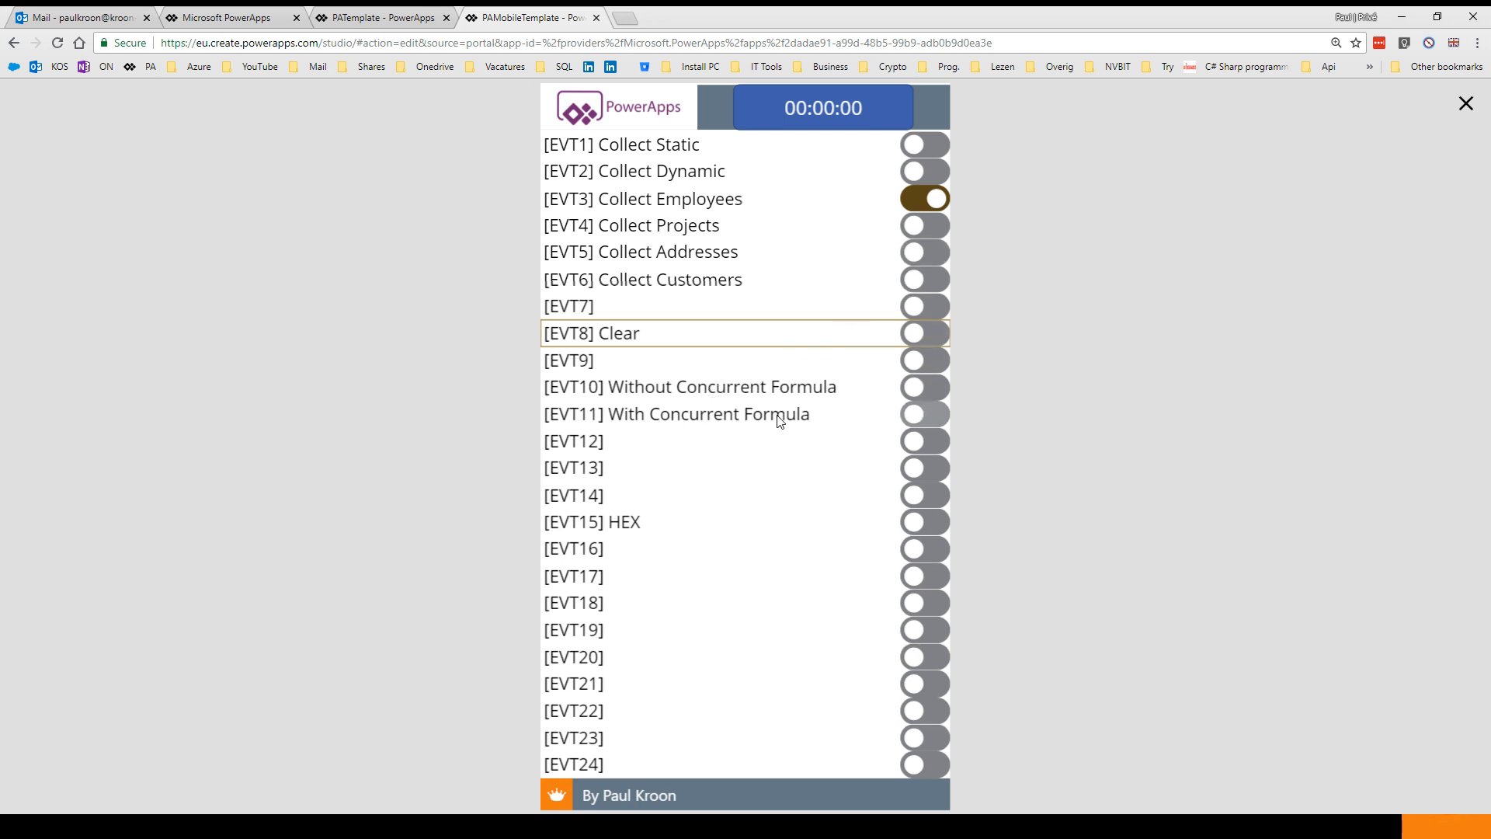
{"action": "mouse_move", "coordinate": [632, 391]}
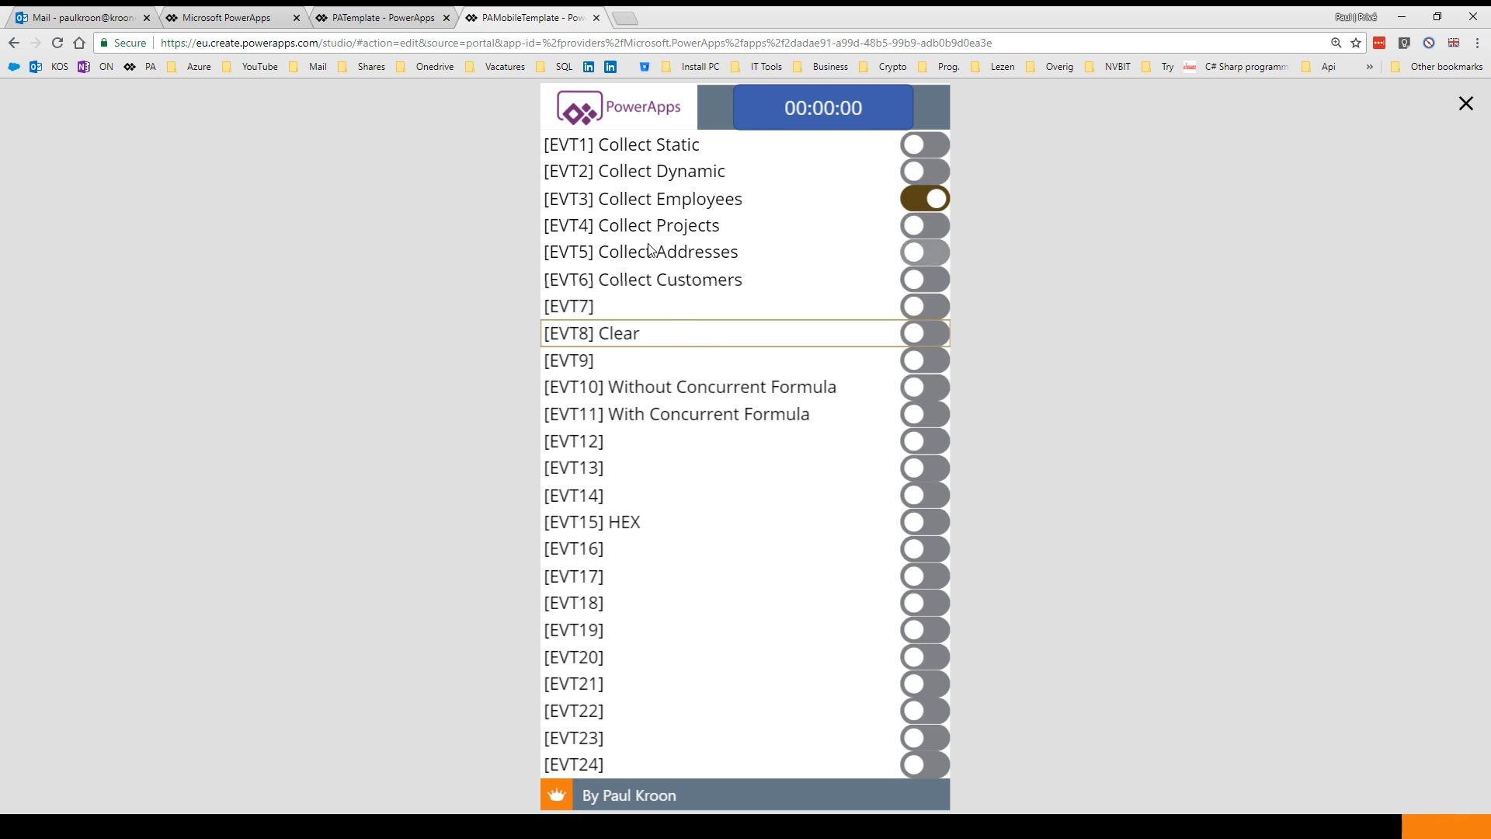
{"action": "mouse_move", "coordinate": [746, 398]}
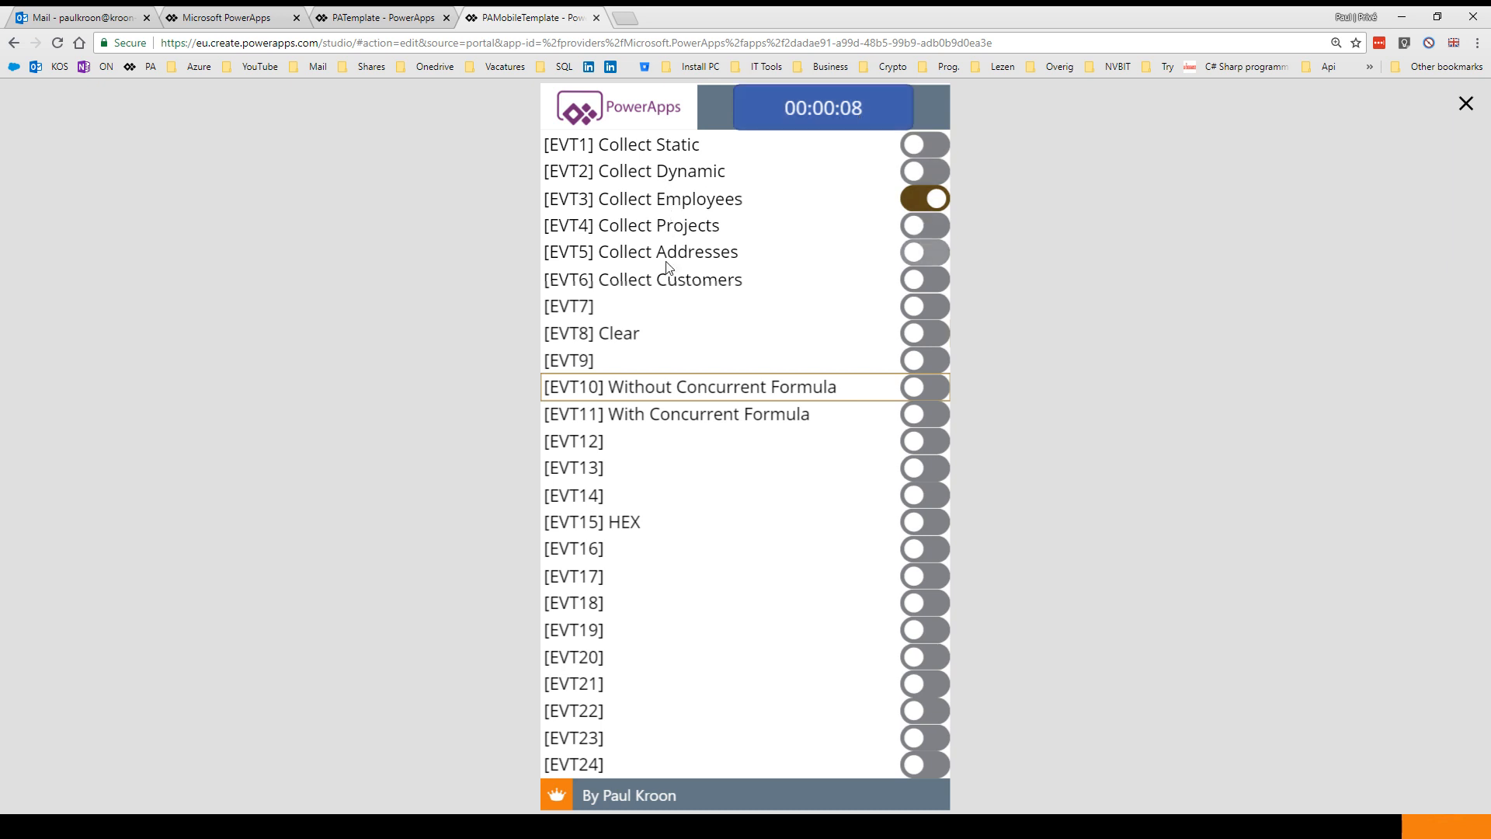
{"action": "mouse_move", "coordinate": [668, 293]}
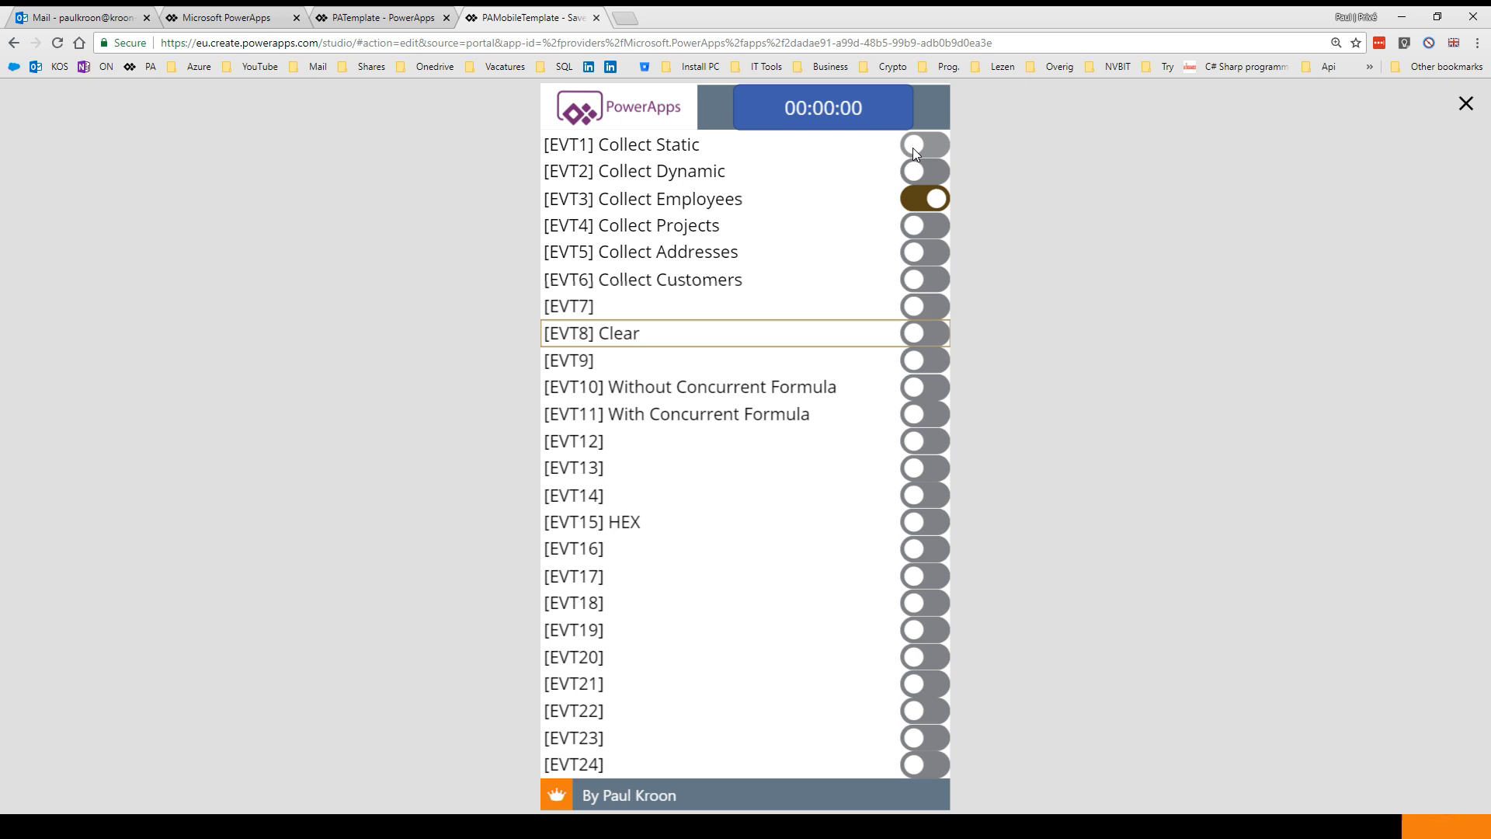
{"action": "mouse_move", "coordinate": [834, 145]}
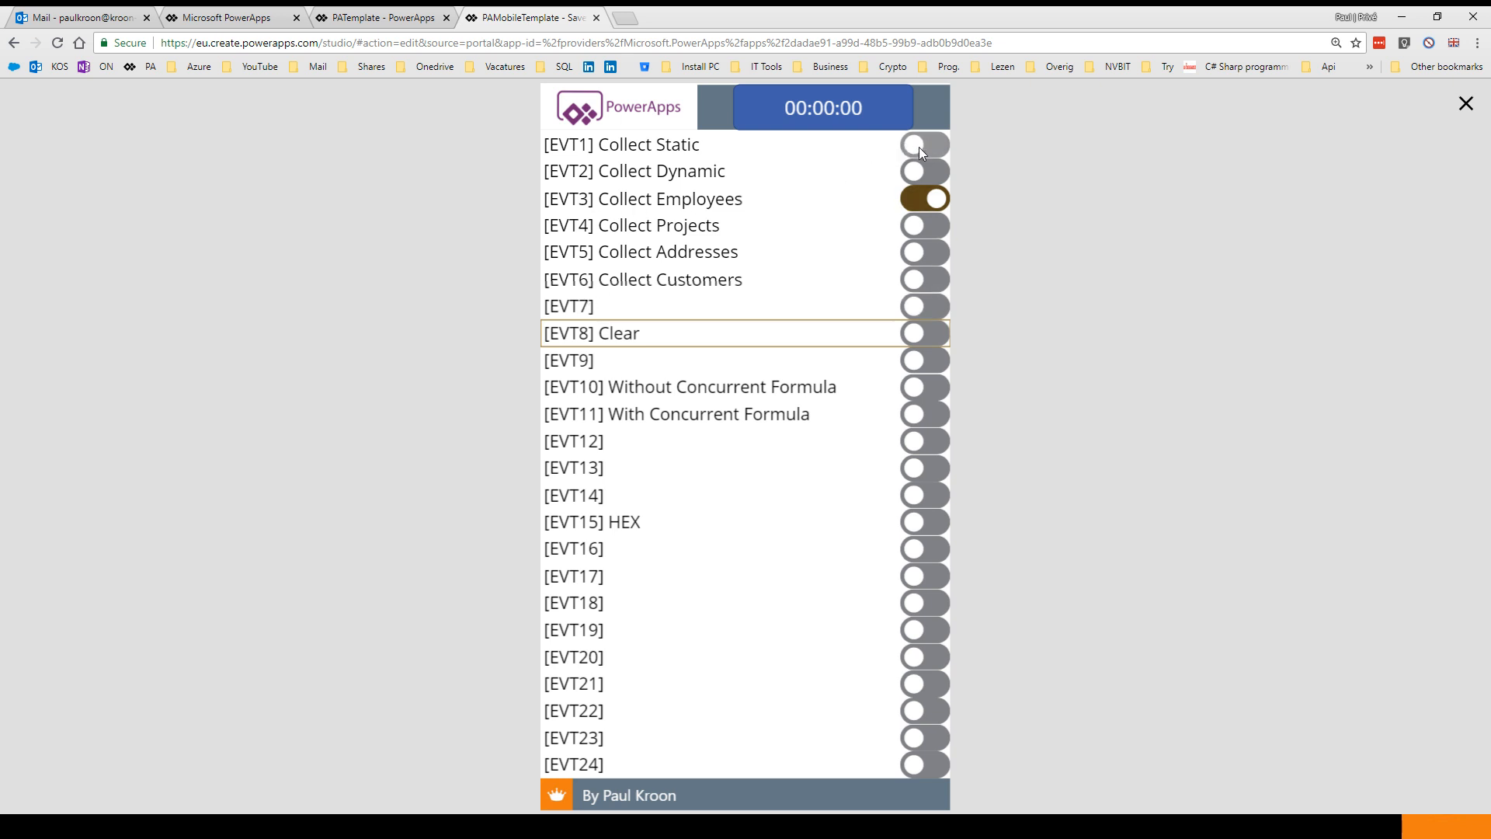
Switch on EVT1 Collect Static, enabling Projects, Addresses and Customers and turning off Collect Employees.
{"action": "left_click", "coordinate": [922, 143]}
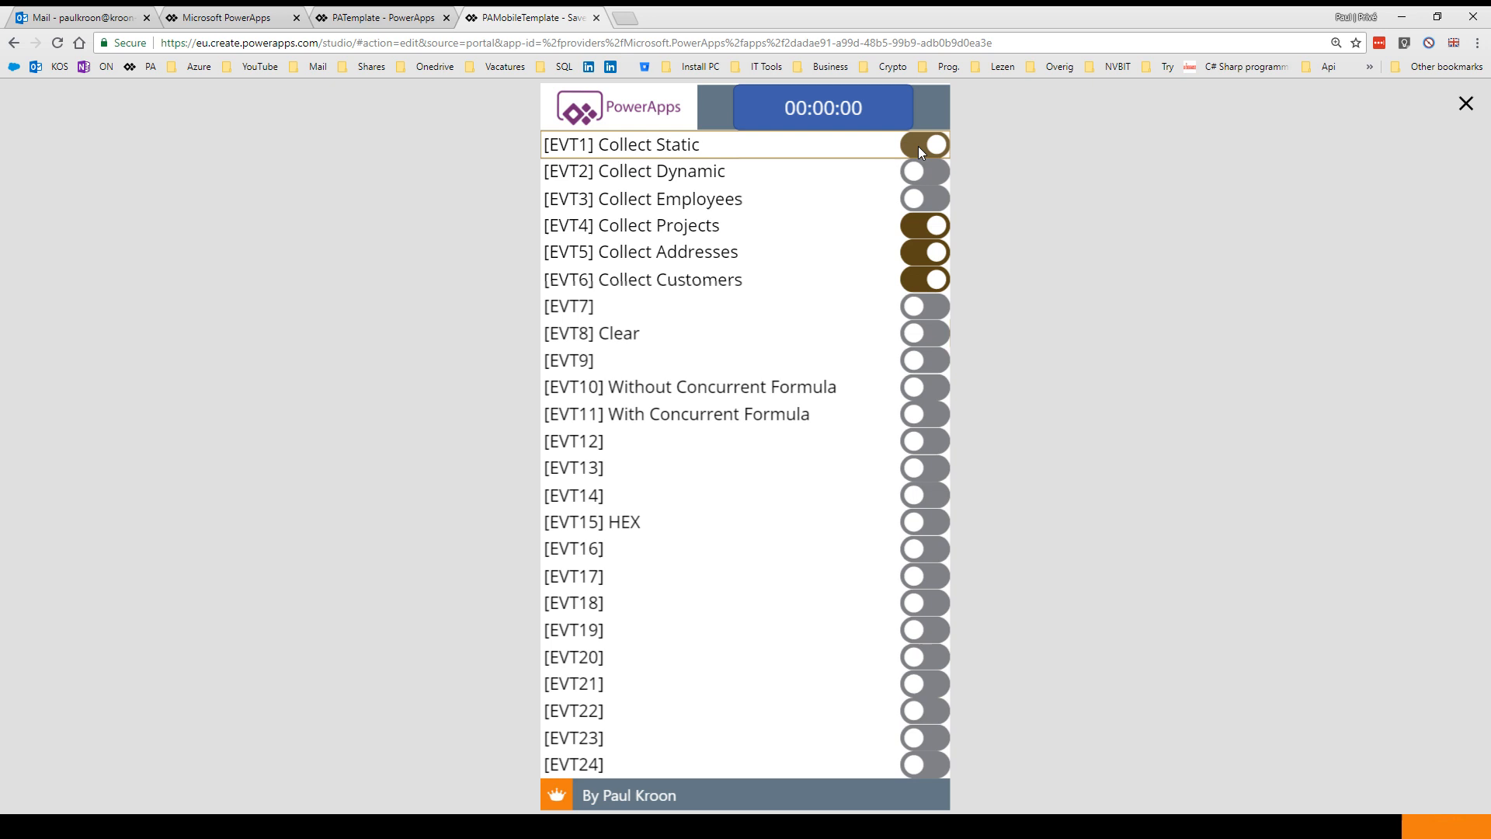
{"action": "left_click", "coordinate": [923, 143]}
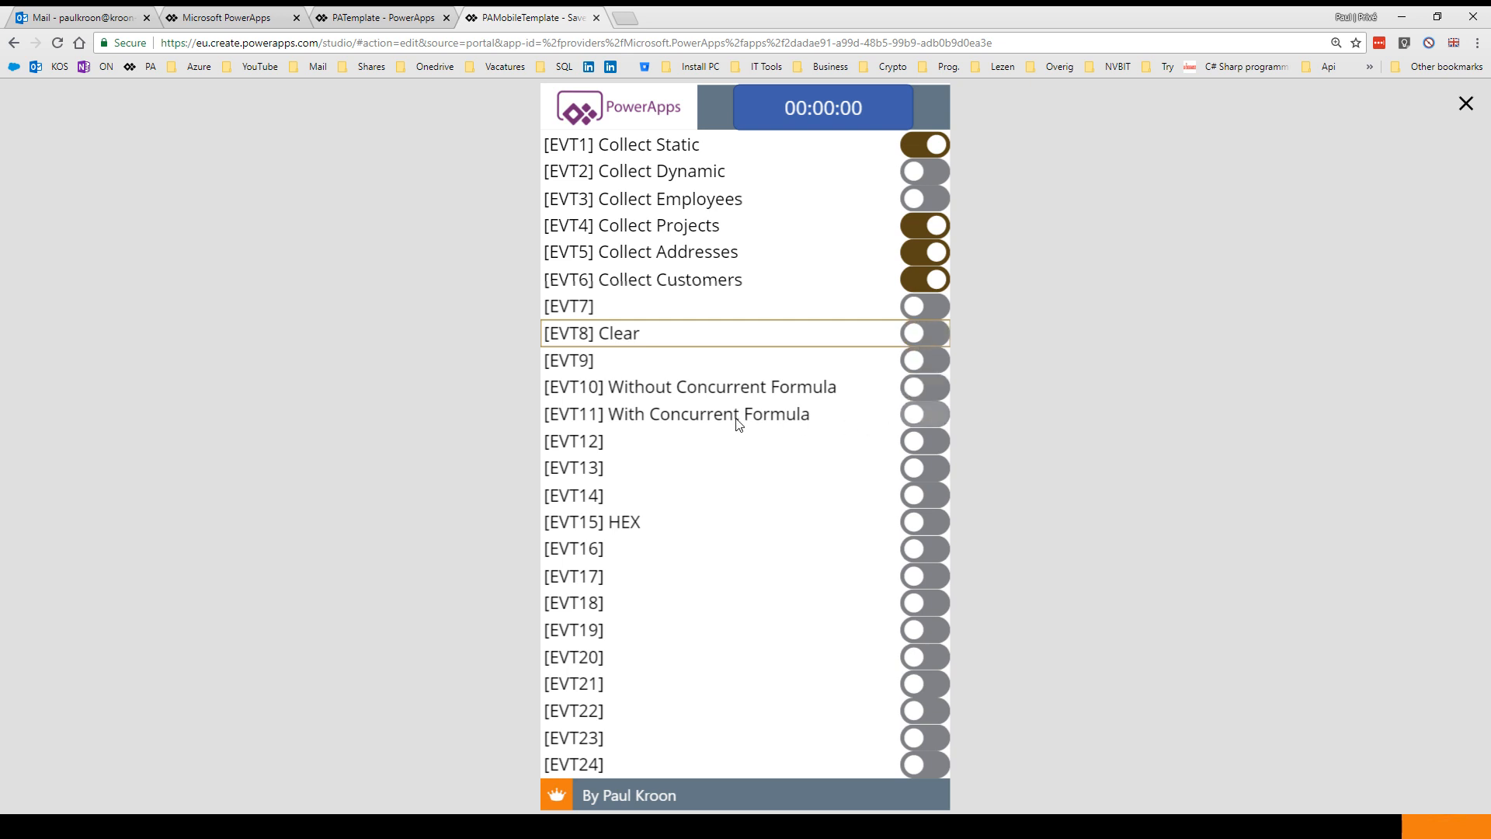
Run EVT11 With Concurrent Formula (two seconds), reset with Clear, then run EVT10 Without Concurrent (six seconds).
{"action": "left_click", "coordinate": [924, 412]}
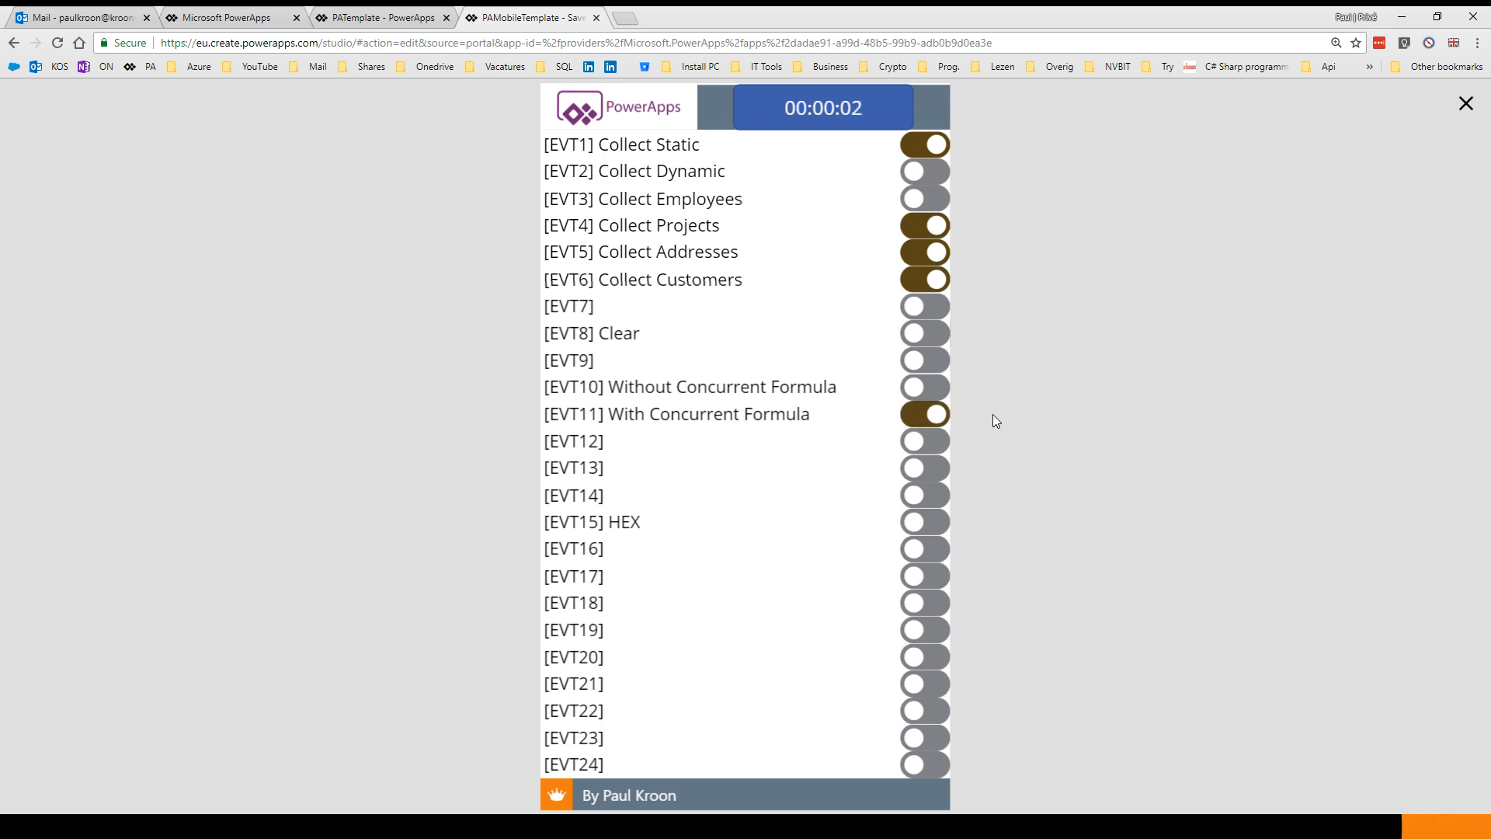
{"action": "mouse_move", "coordinate": [921, 114]}
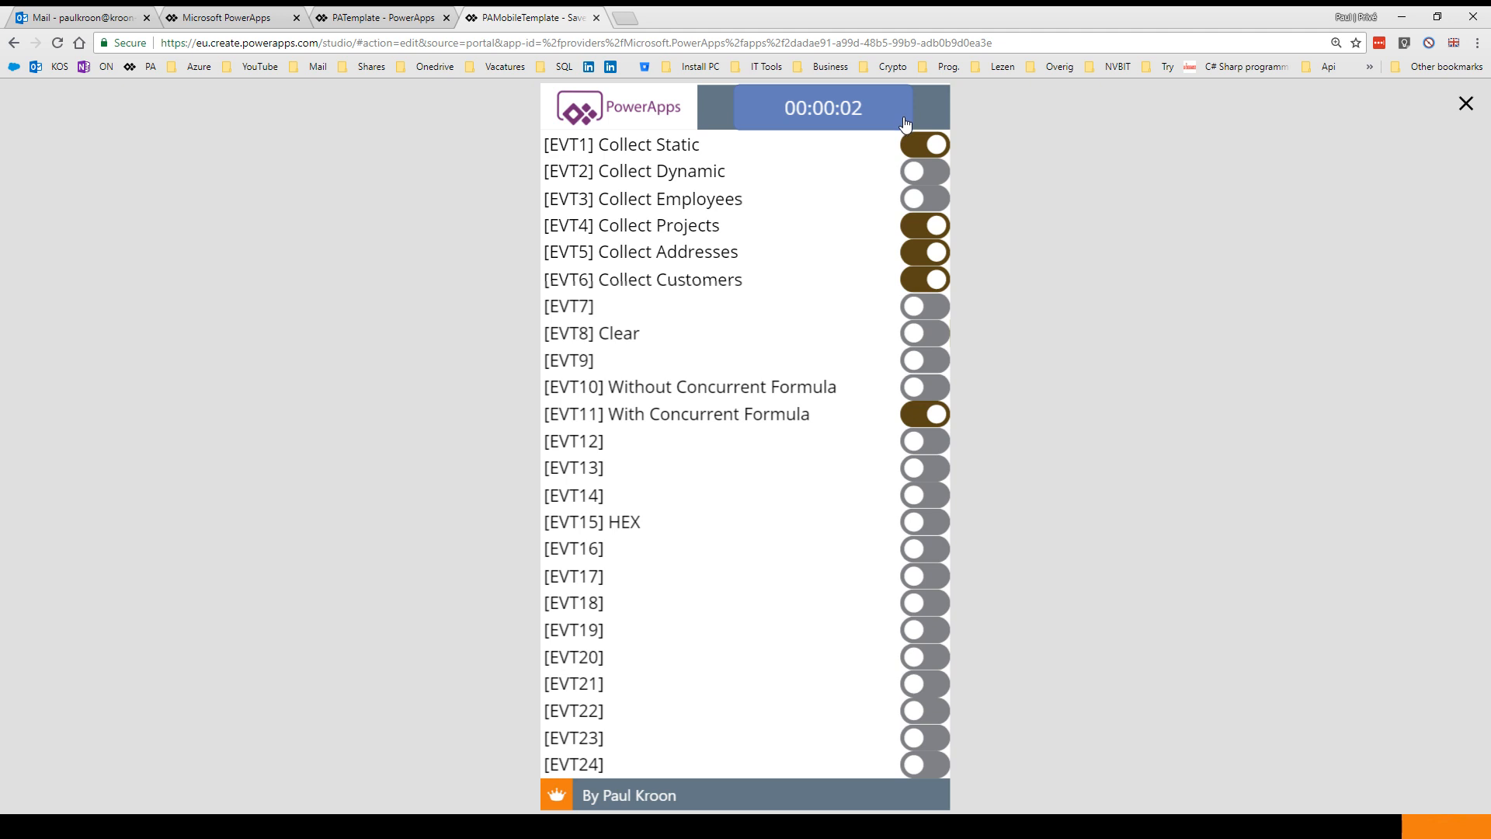
{"action": "left_click", "coordinate": [923, 333]}
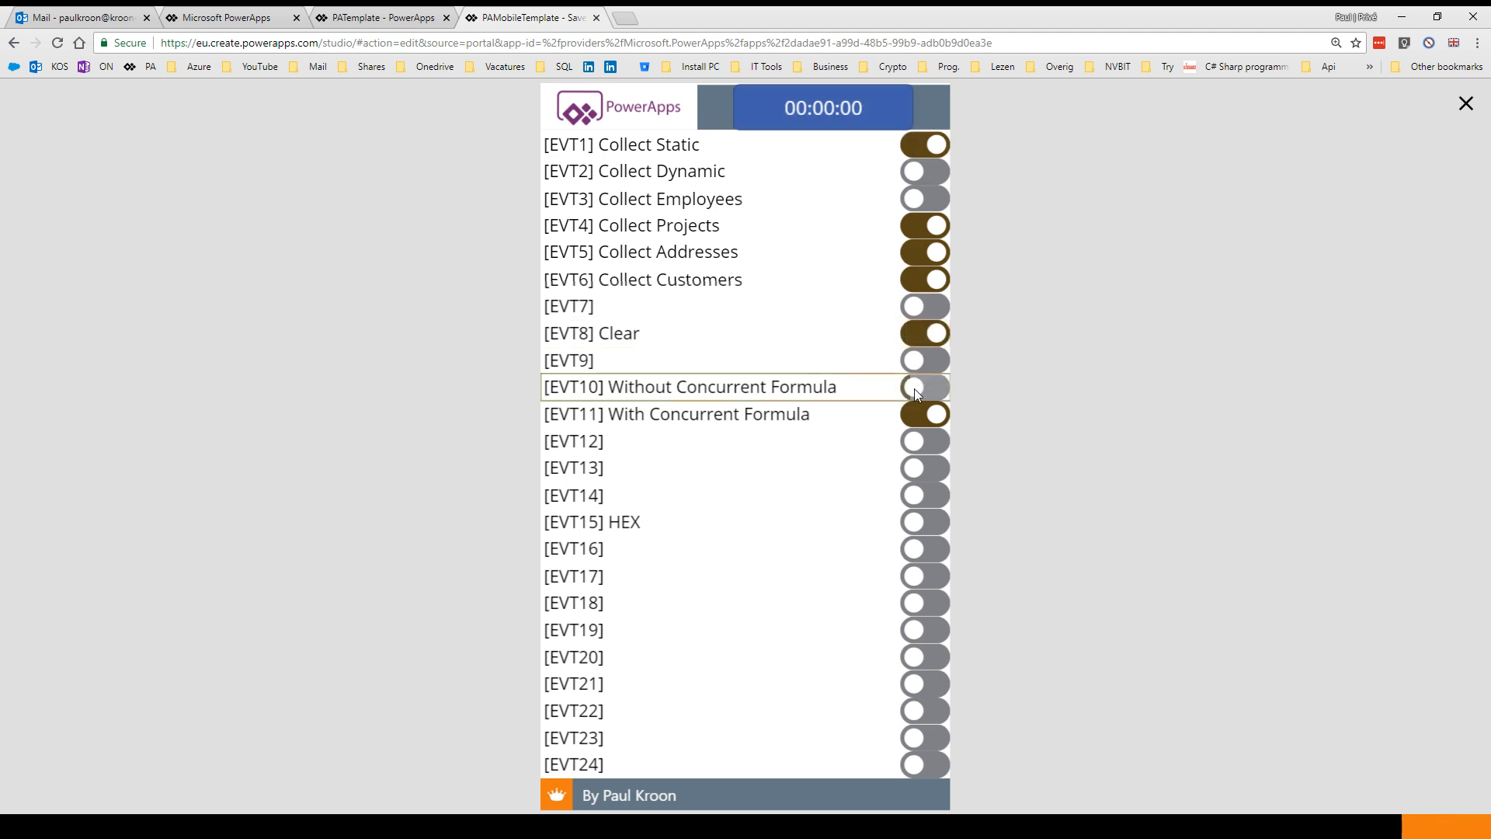
{"action": "left_click", "coordinate": [923, 386]}
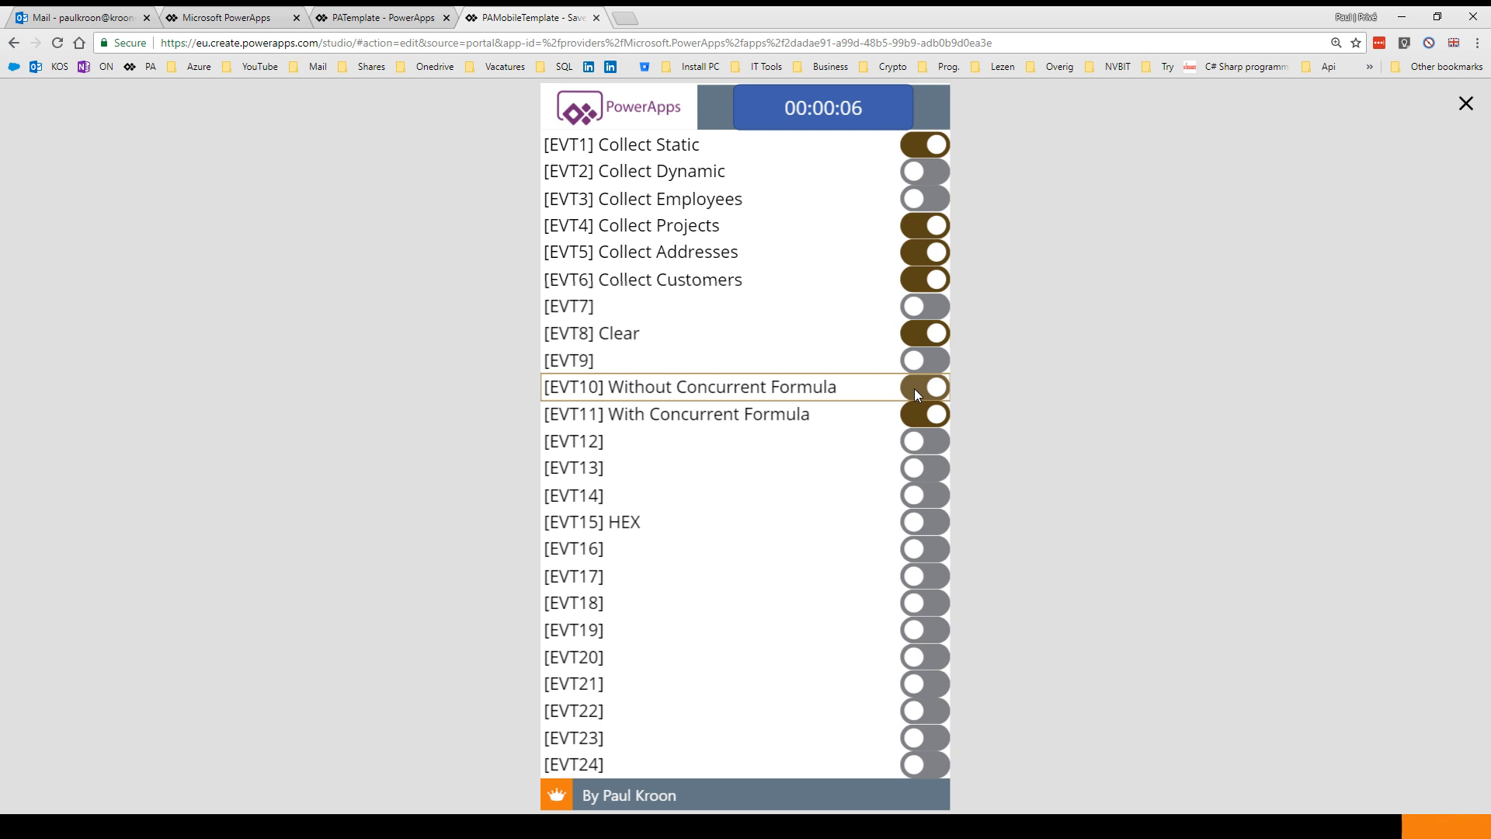
{"action": "left_click", "coordinate": [922, 386]}
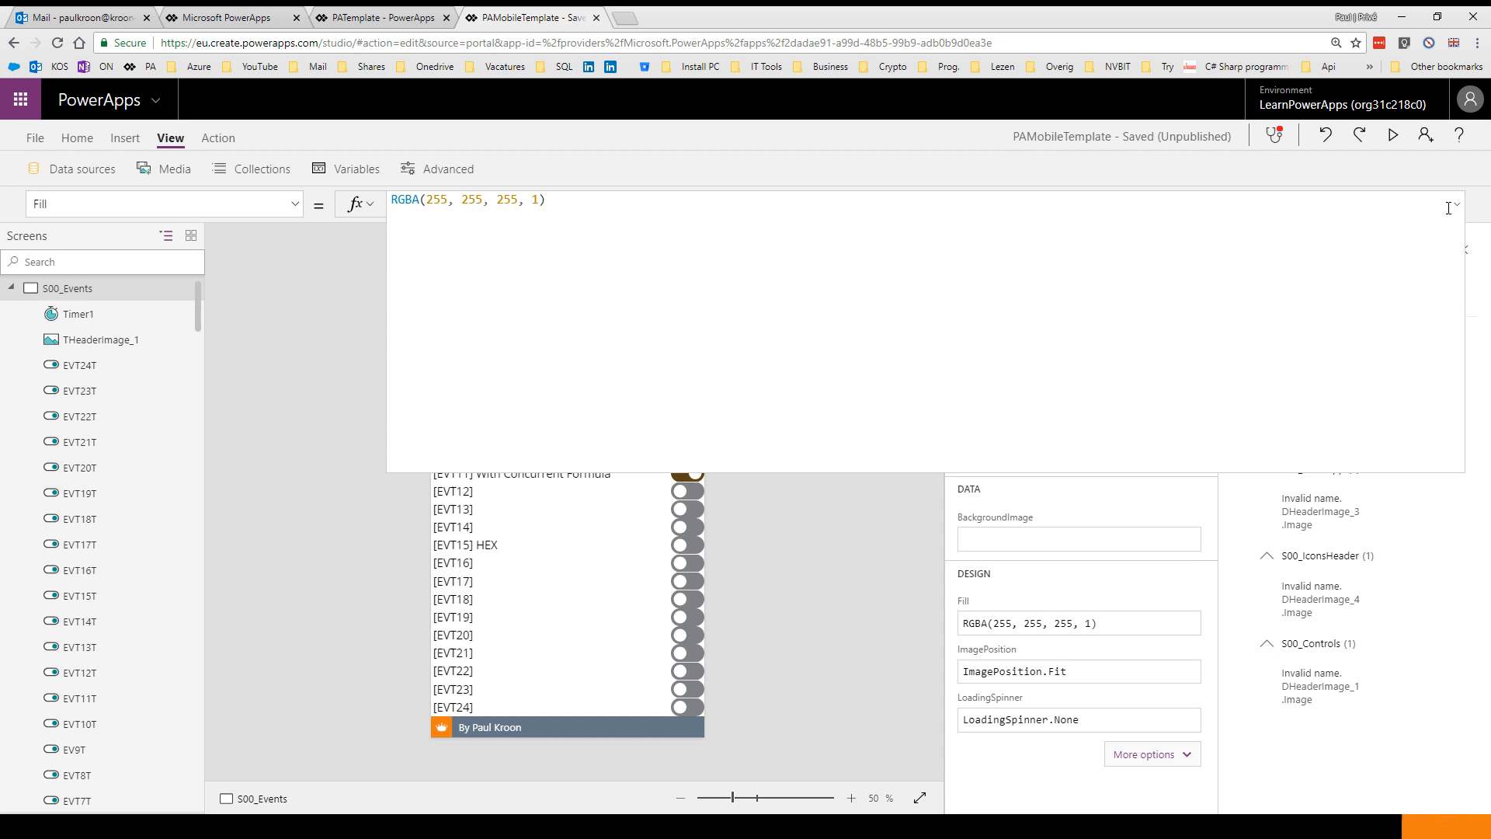
Select the EVT10T toggle and highlight the four ClearCollect calls in its OnChange formula.
{"action": "left_click", "coordinate": [534, 454]}
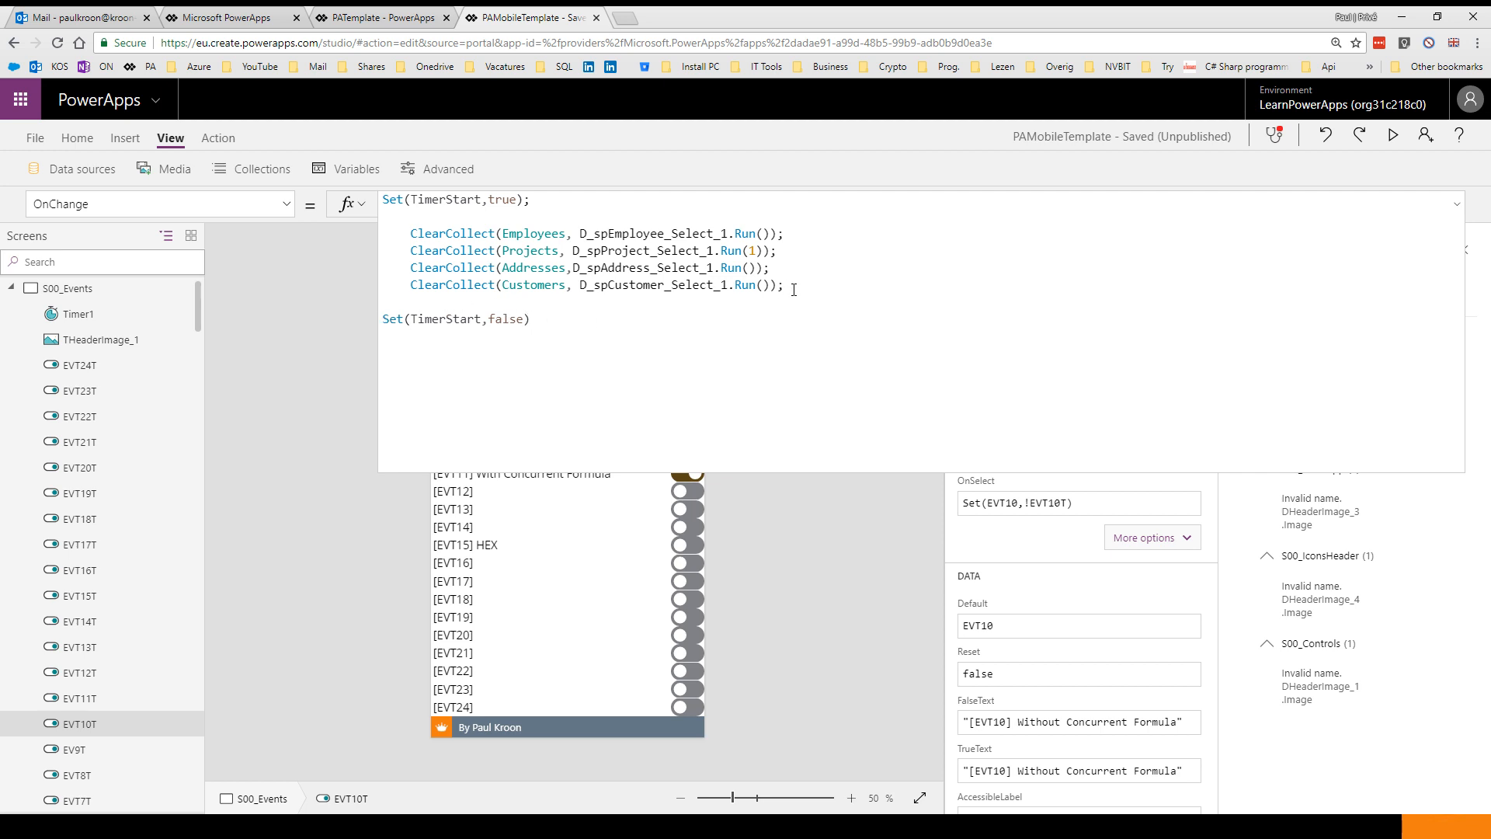
{"action": "left_click_drag", "start_coordinate": [410, 233], "coordinate": [784, 285]}
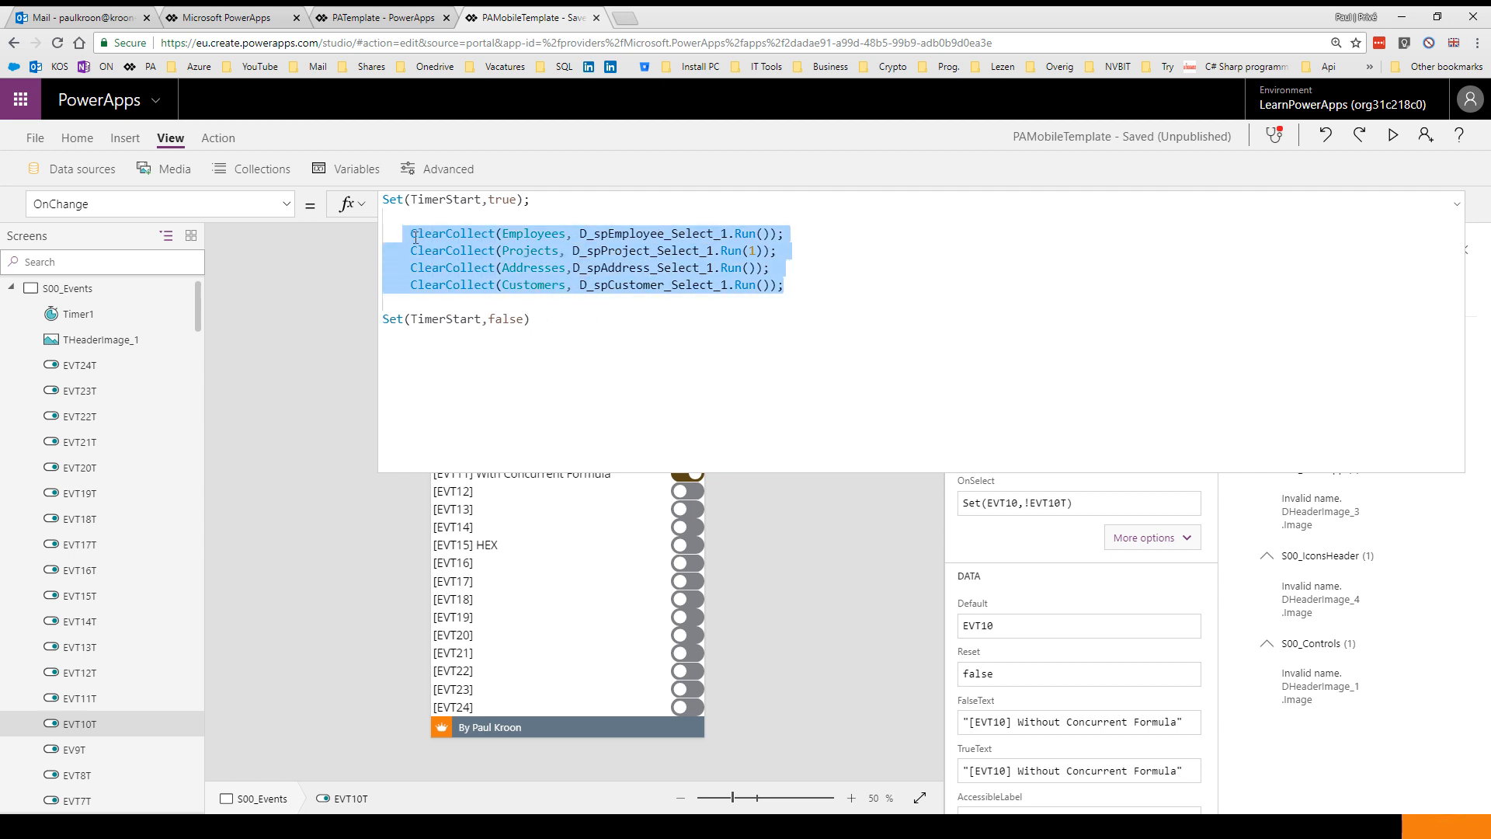